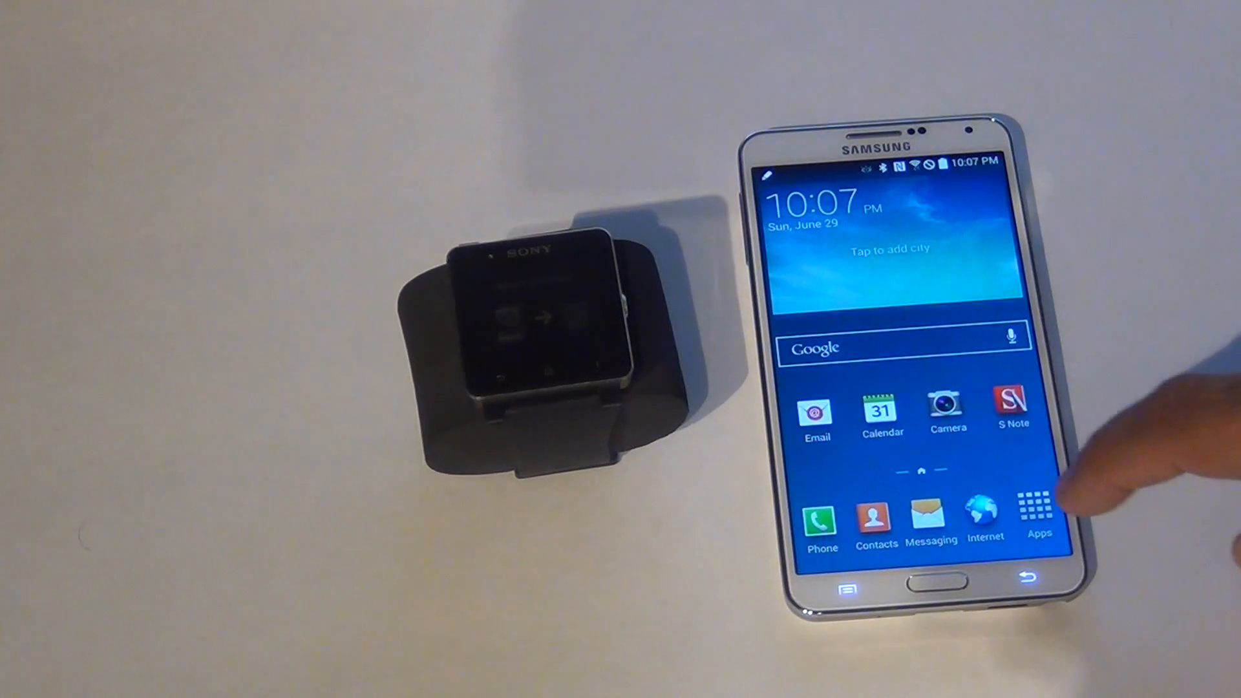
# Step: Search Play Store for 'smart connect' and install Smart Connect, accepting its permissions
pyautogui.click(1039, 514)
pyautogui.write('smsrt conn')
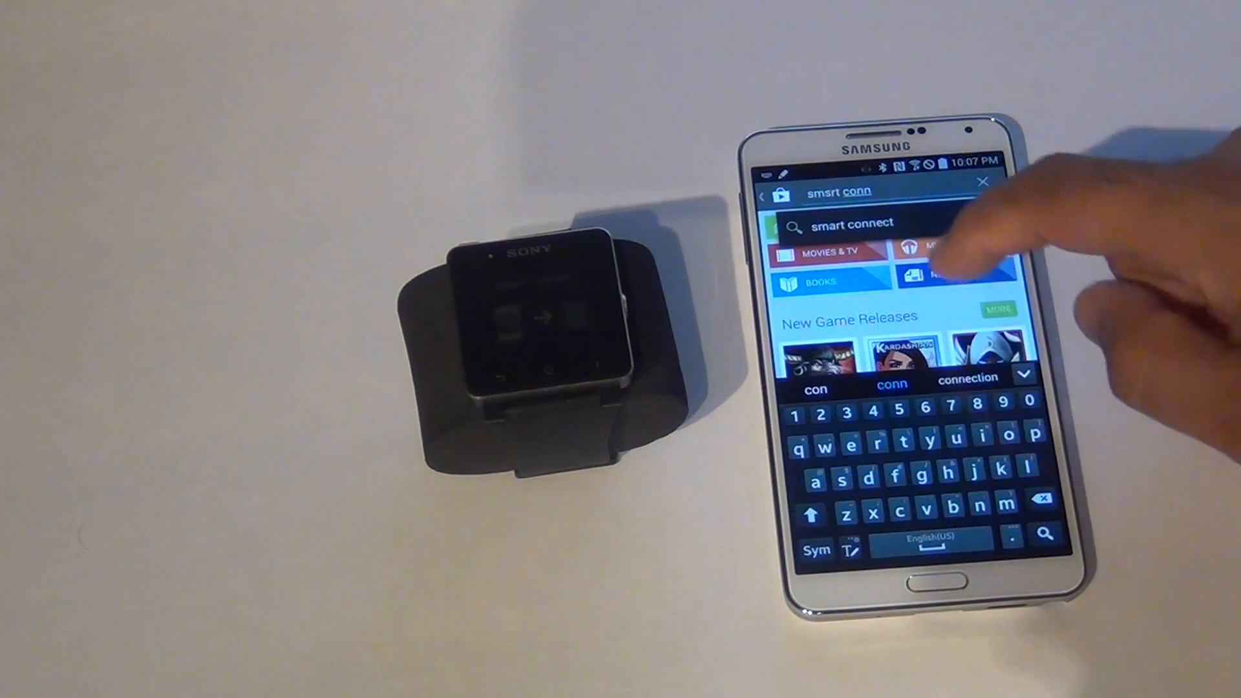
pyautogui.click(853, 224)
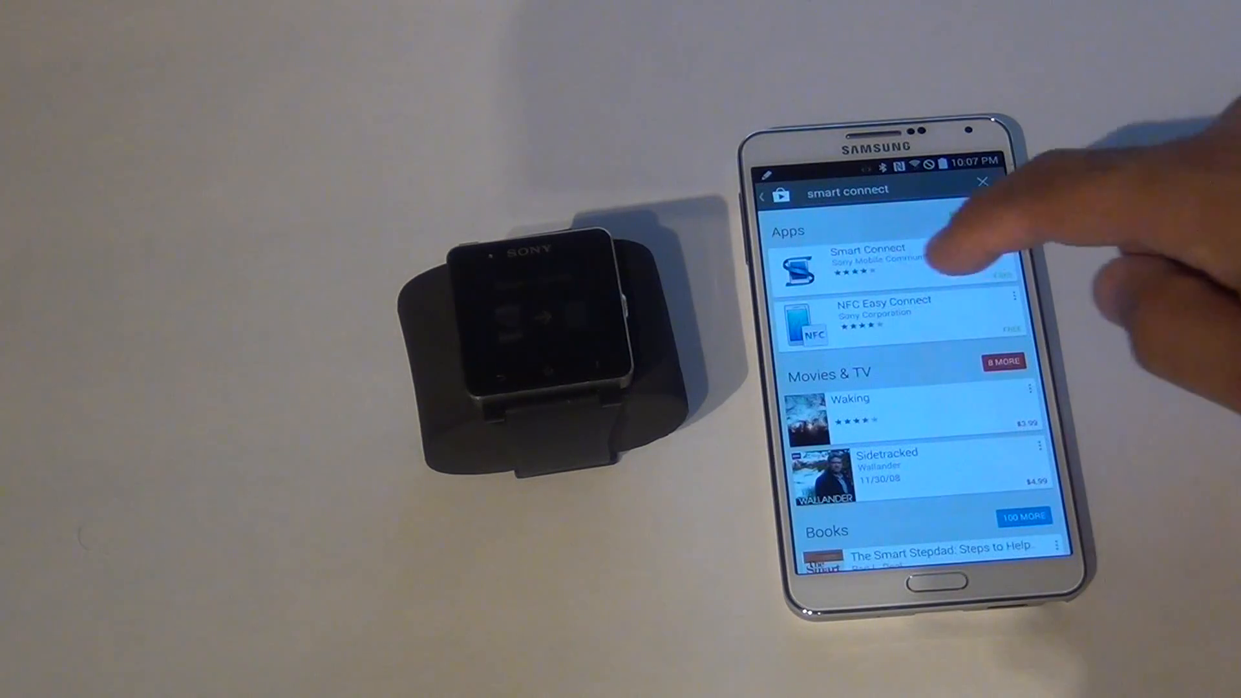
pyautogui.click(866, 261)
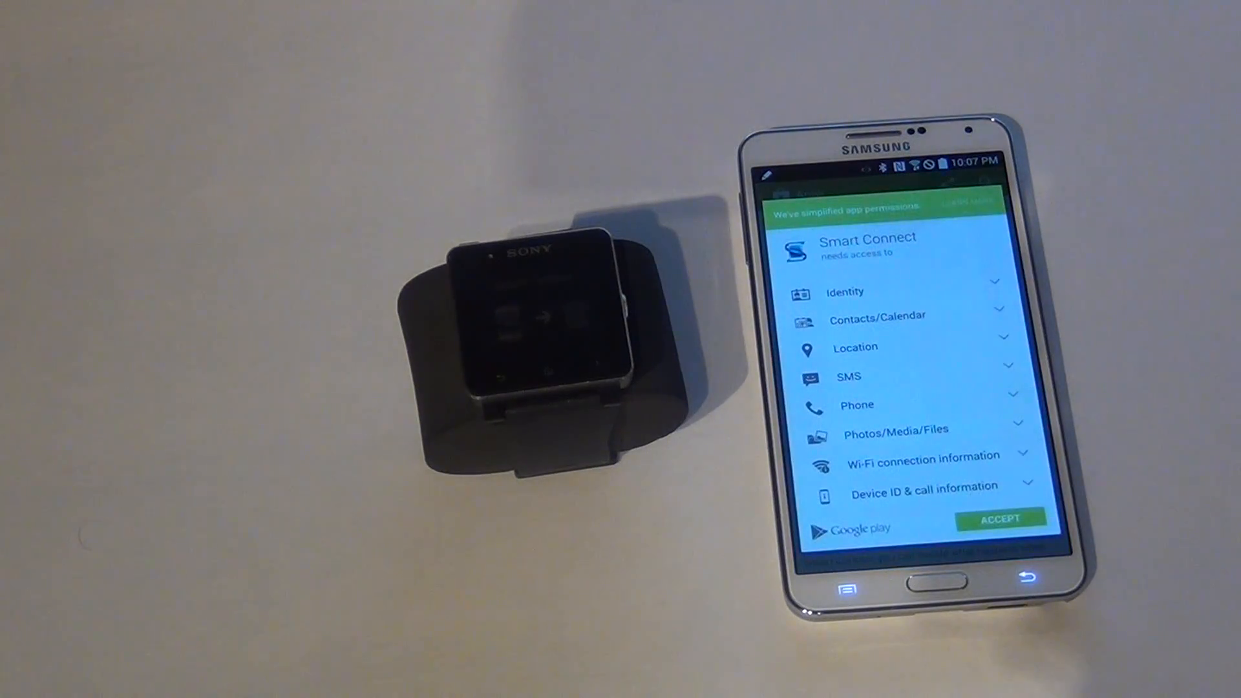
pyautogui.click(999, 518)
pyautogui.write('smartwatch')
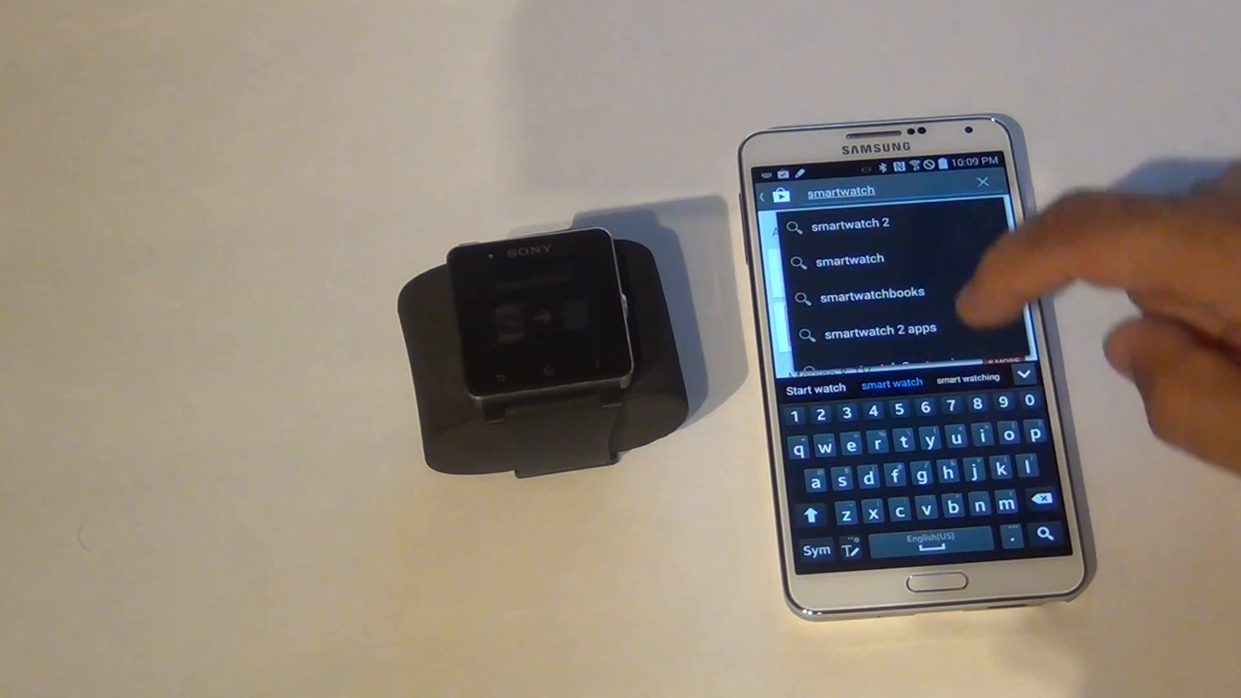
# Step: Search 'smartwatch 2' and install SmartWatch 2 SW2, accepting its permissions
pyautogui.click(850, 224)
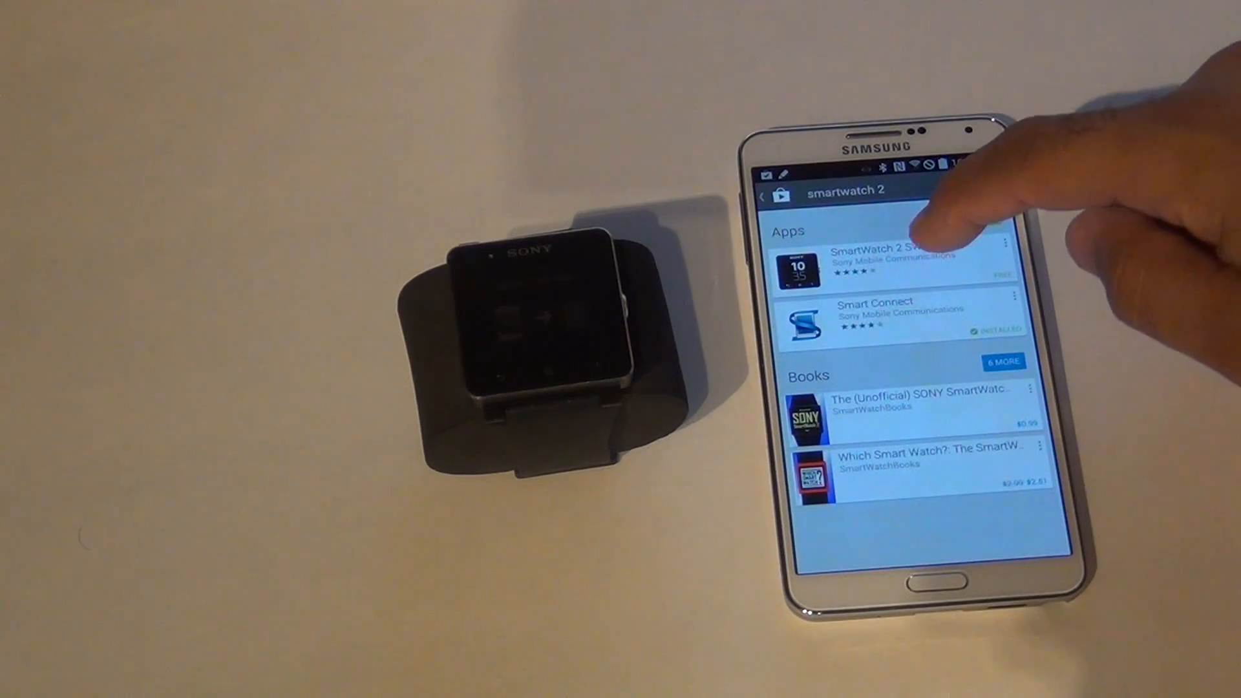
pyautogui.click(870, 261)
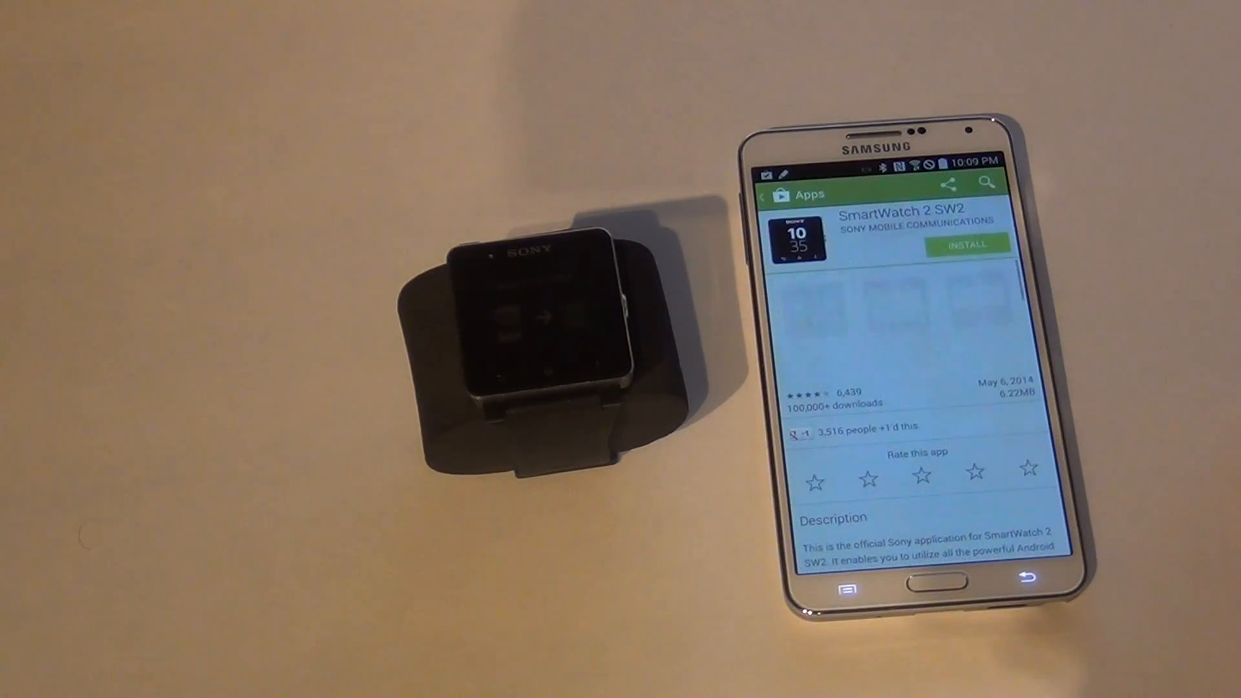
pyautogui.click(967, 244)
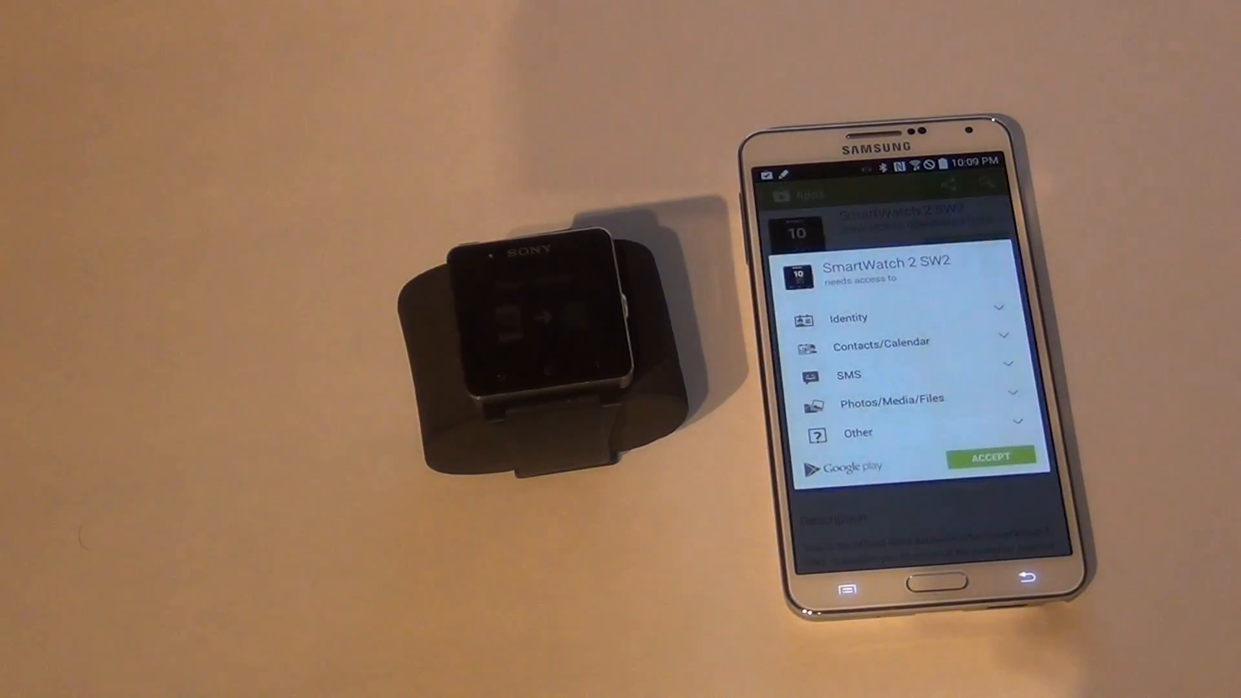
pyautogui.click(991, 456)
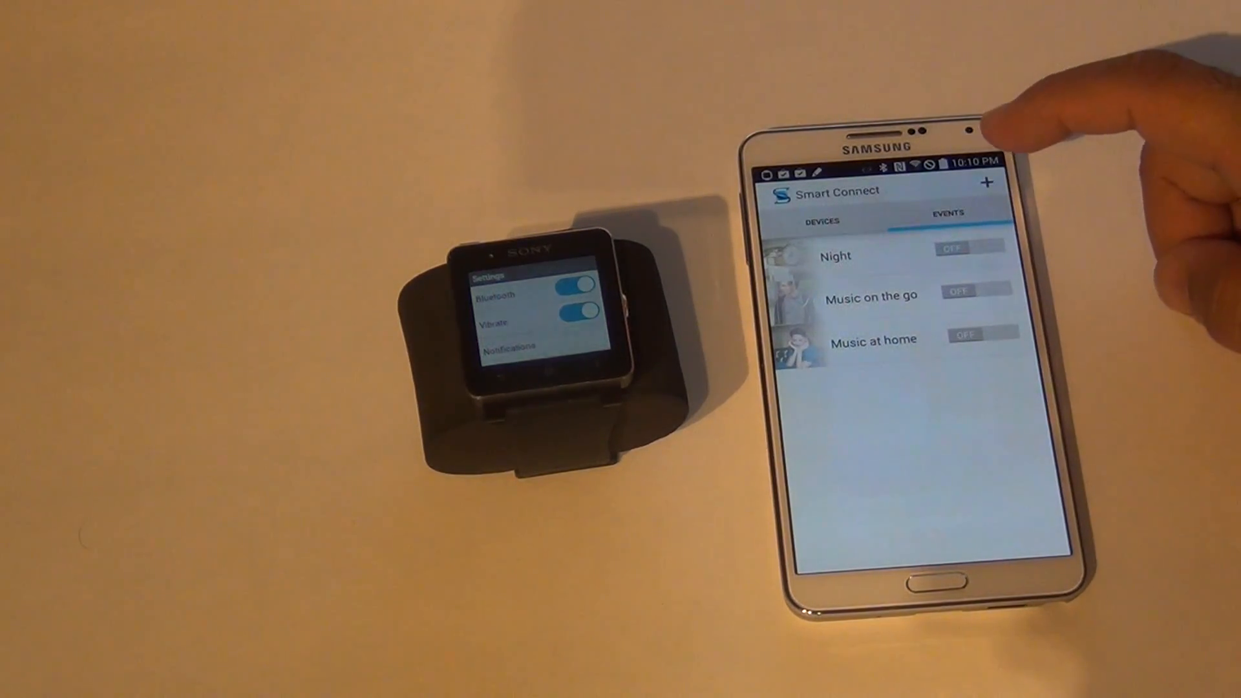
# Step: Start a new Smart Connect event and reach its Conditions screen
pyautogui.click(967, 247)
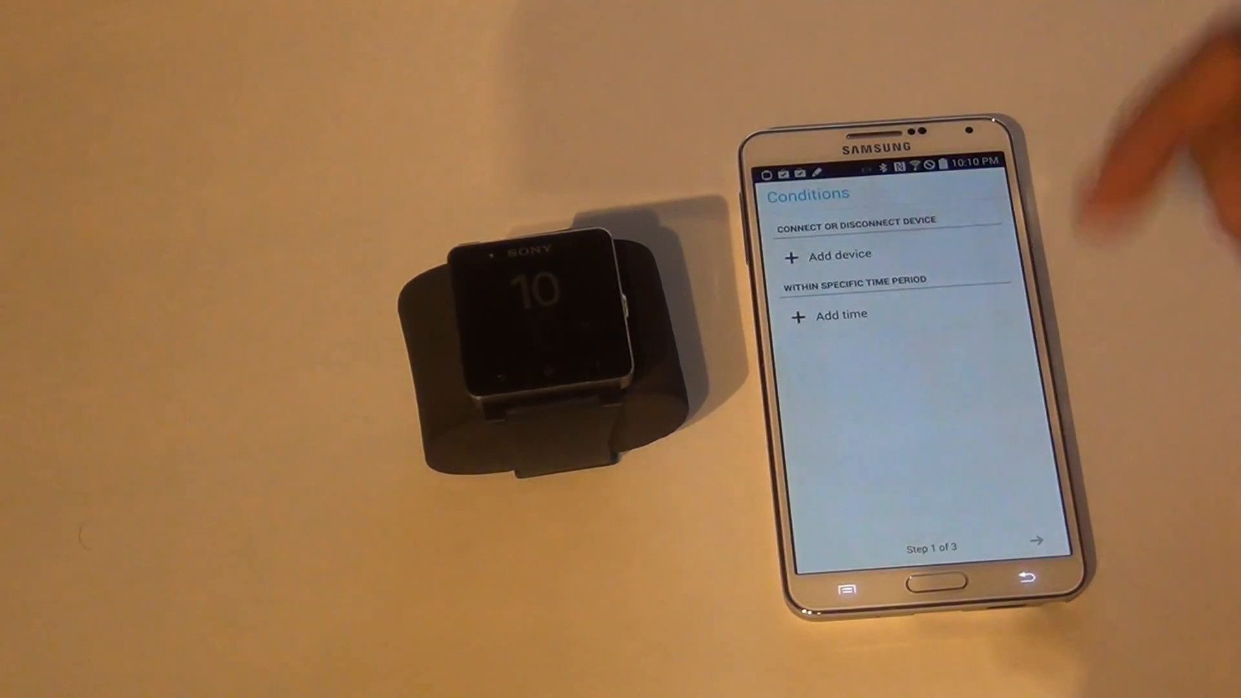
pyautogui.click(918, 585)
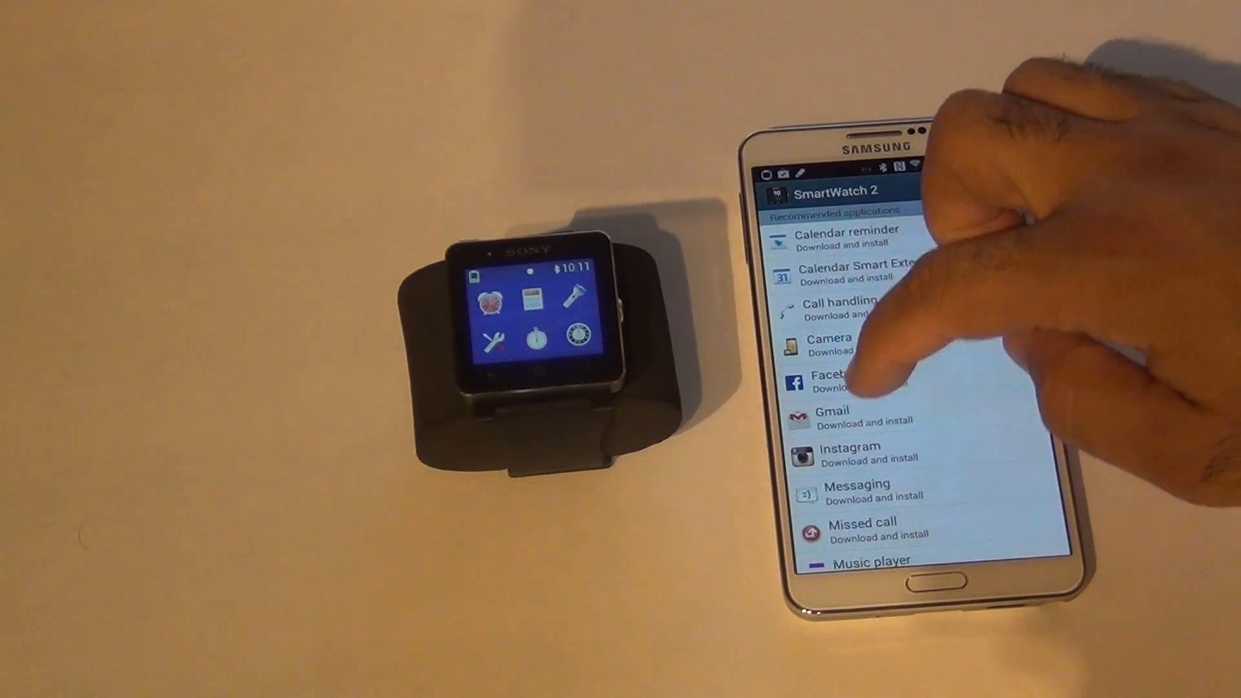
# Step: Install the recommended Smart extension for Facebook, accepting its permissions
pyautogui.click(831, 380)
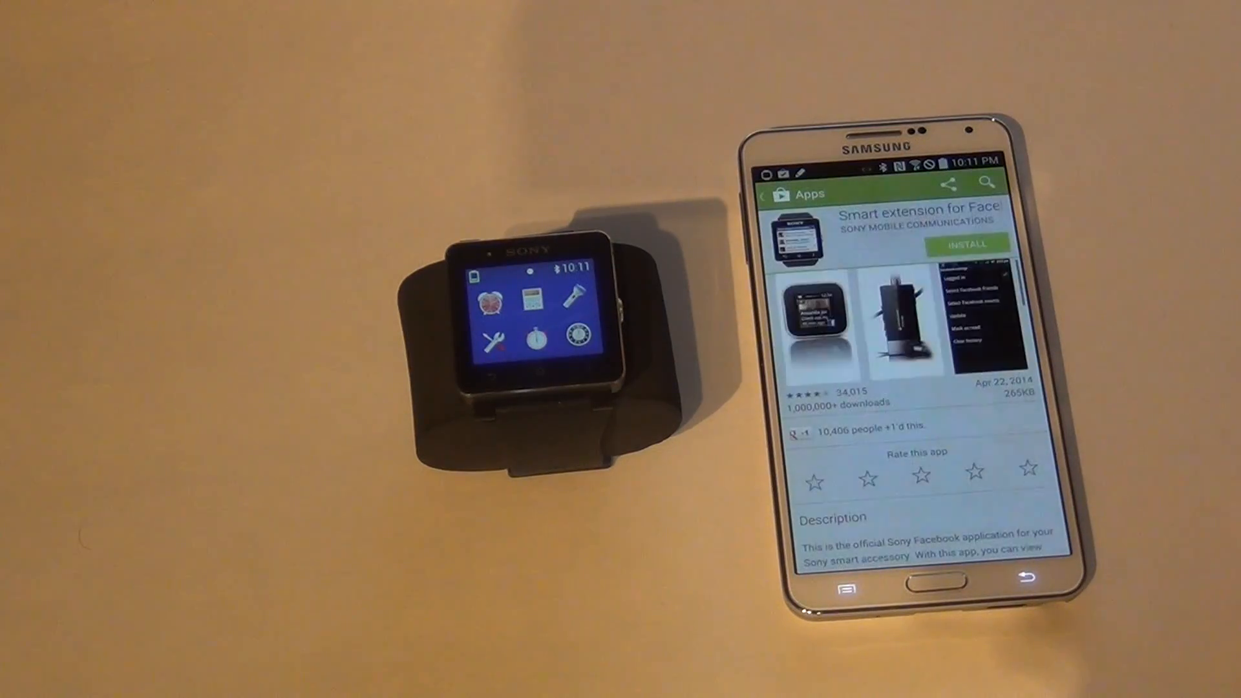
pyautogui.click(966, 244)
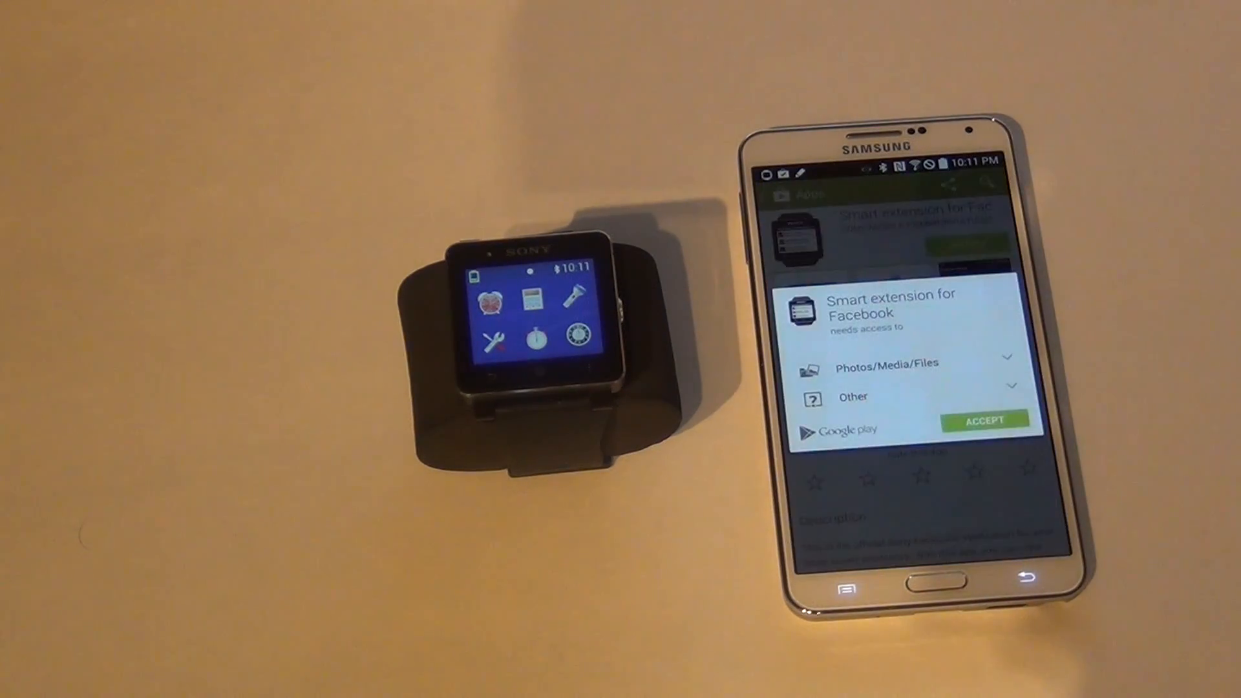
pyautogui.click(985, 419)
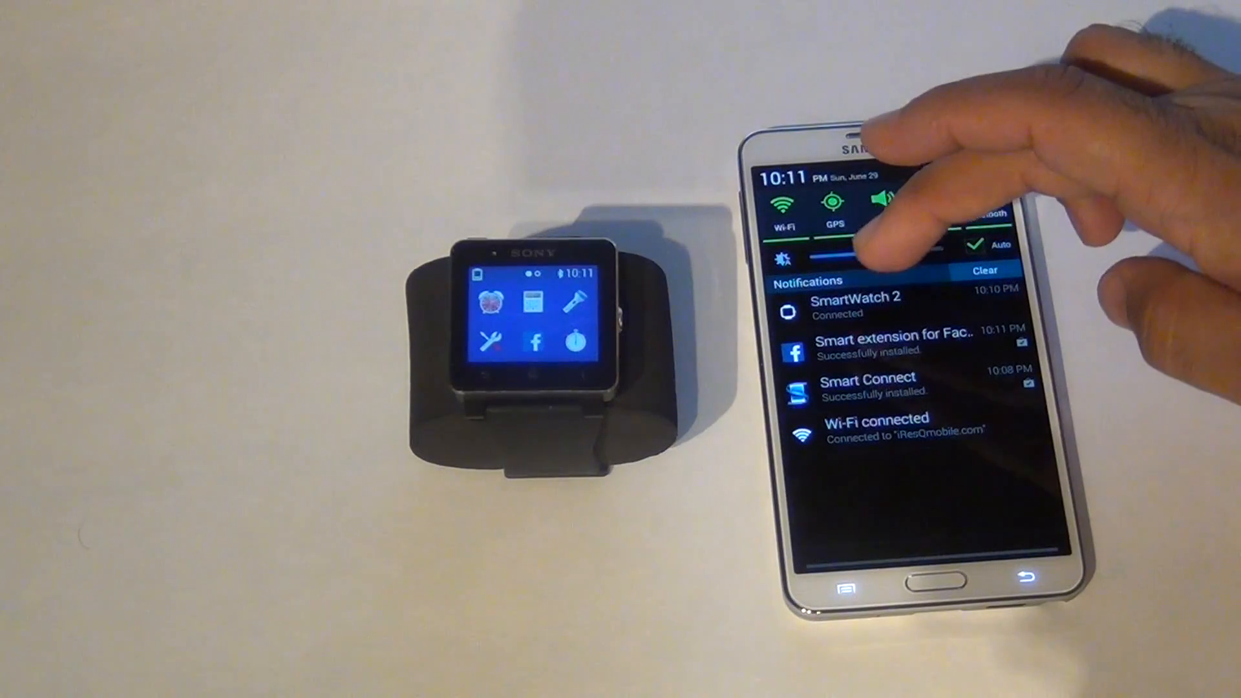
# Step: Return to SmartWatch 2 and start installing the recommended Smart extension for Instagram
pyautogui.click(855, 305)
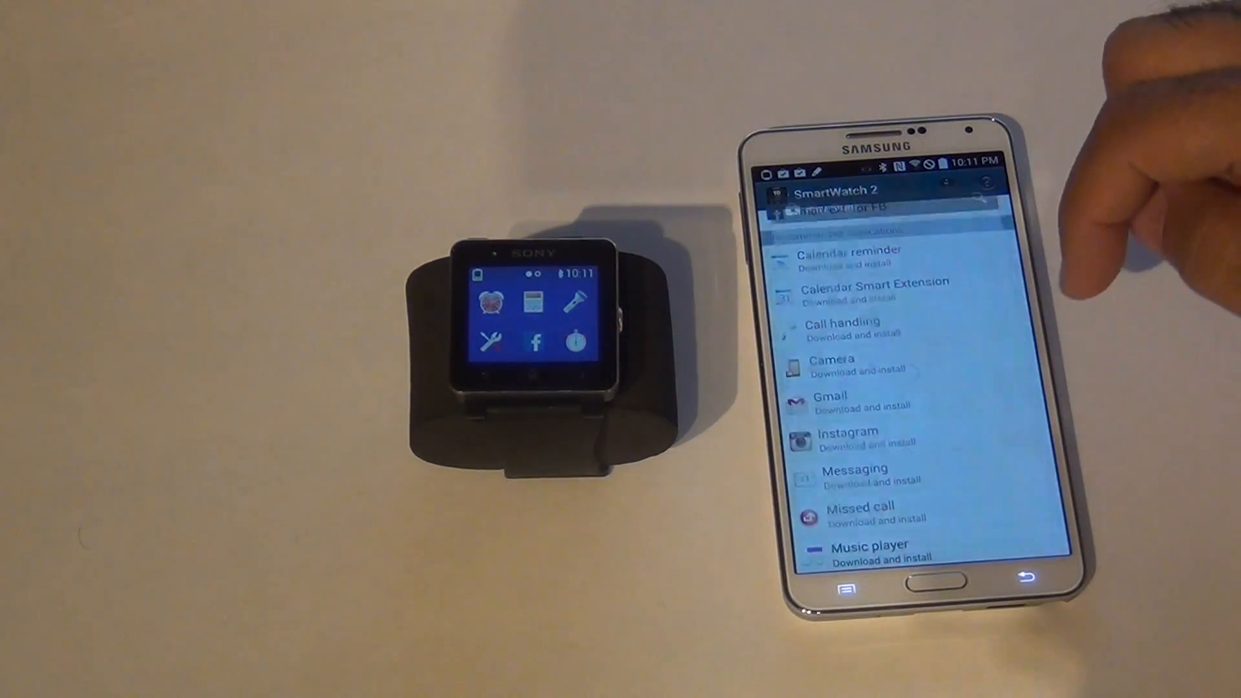
pyautogui.click(848, 437)
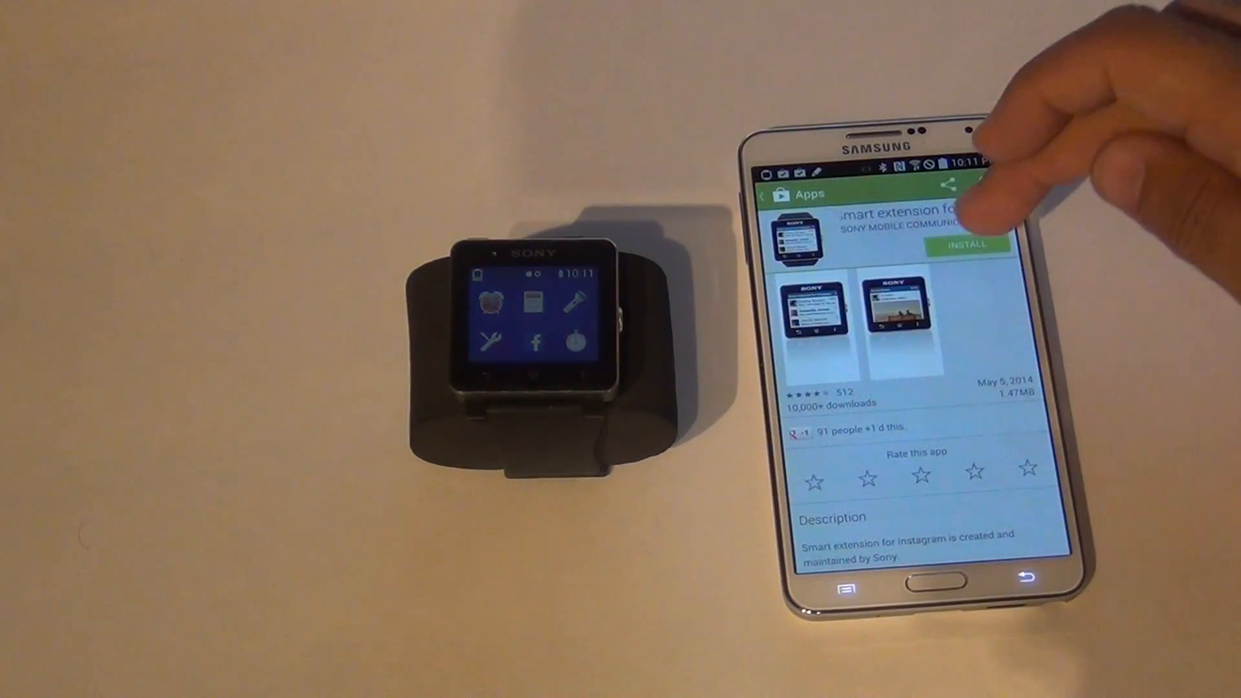
pyautogui.click(967, 244)
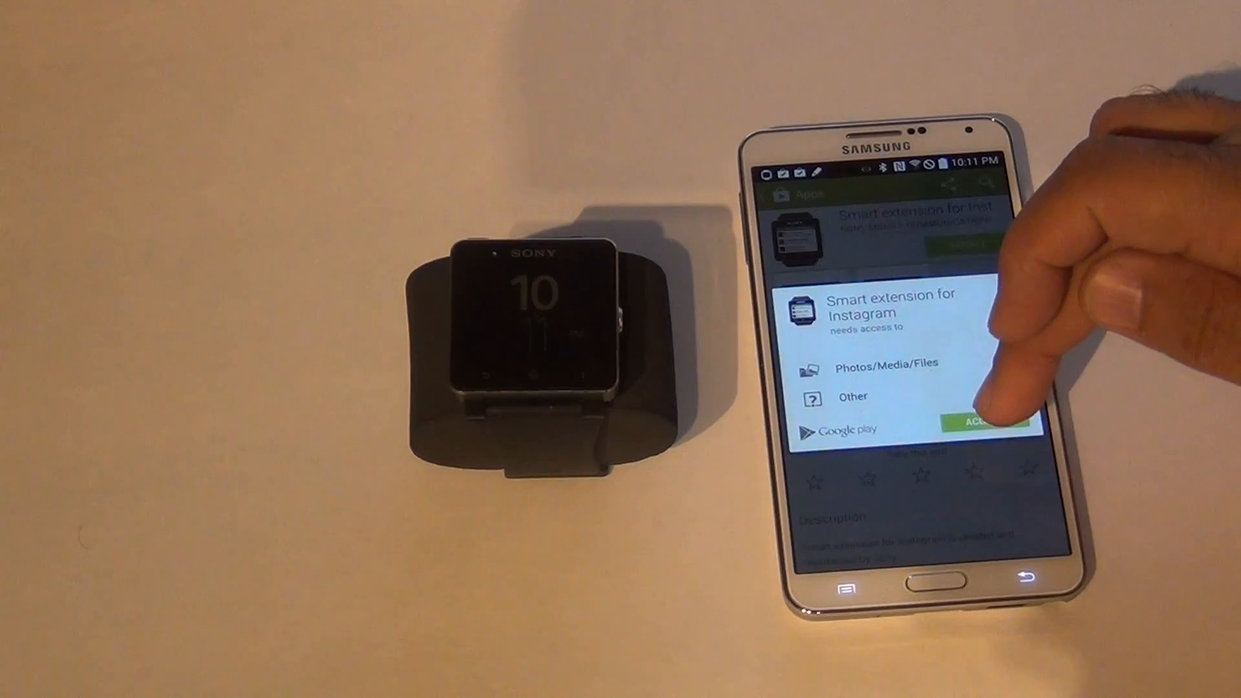